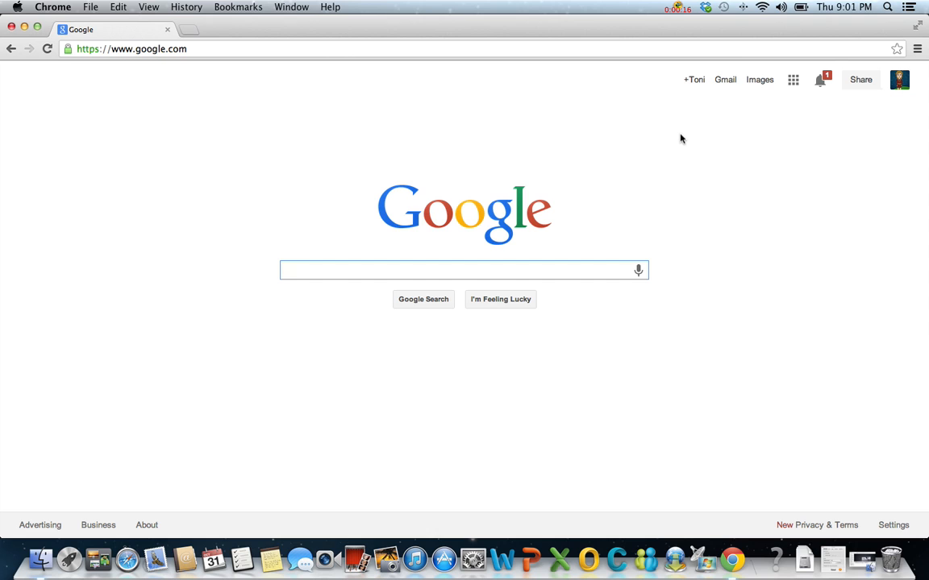
Search Google for 'google apps for education' and land on the product homepage.
click(465, 269)
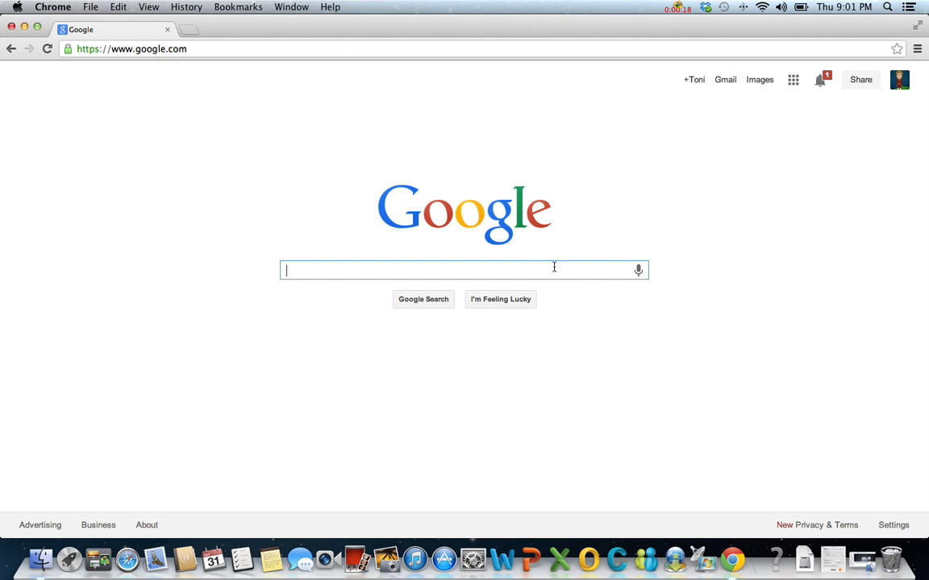
text(googl)
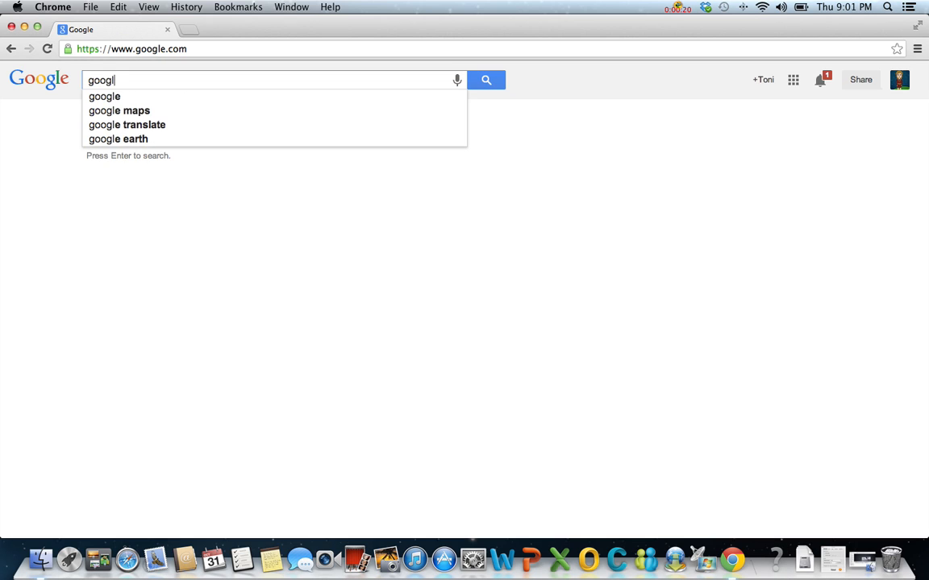
text(google apps for education)
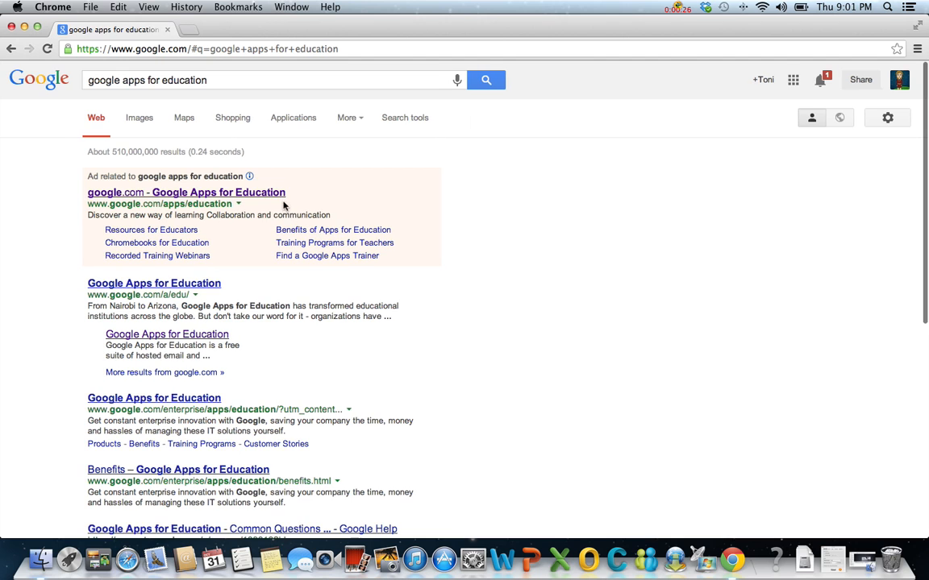
click(187, 192)
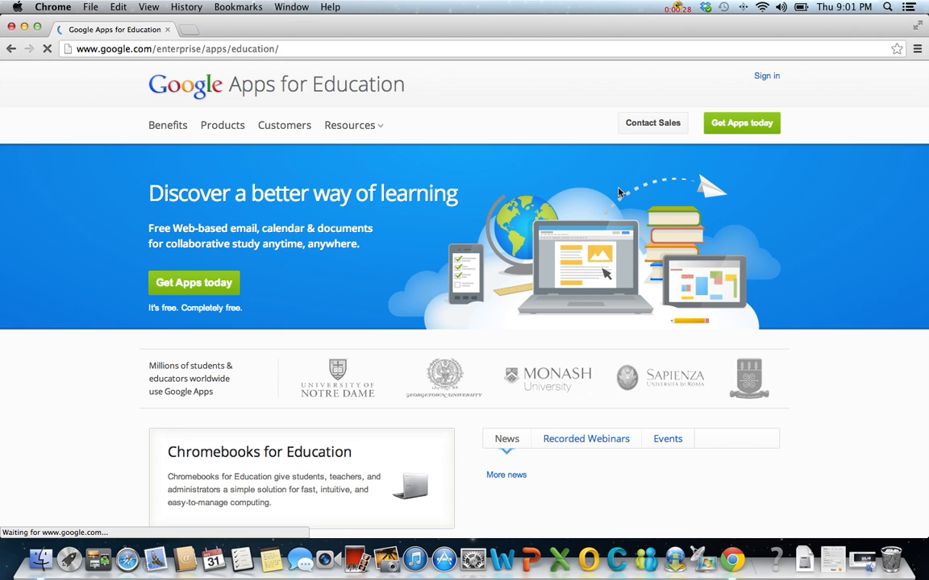
click(740, 123)
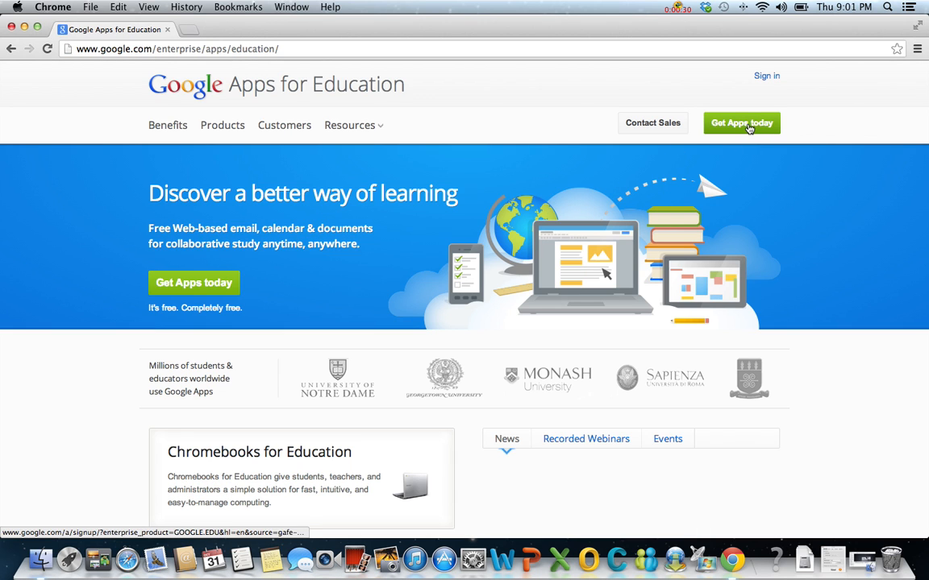
Begin signup with first name Toni and the work email.
click(740, 123)
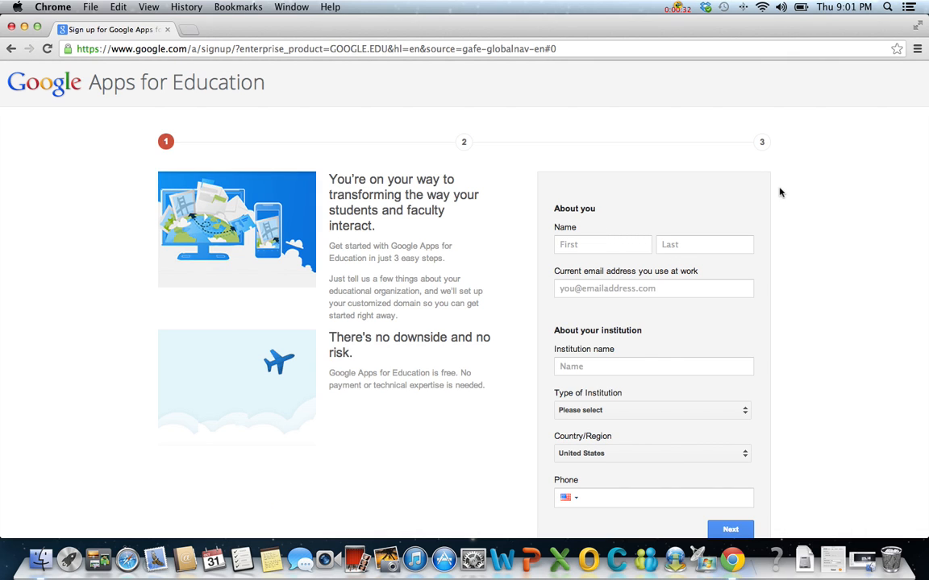
mouse_move(778, 193)
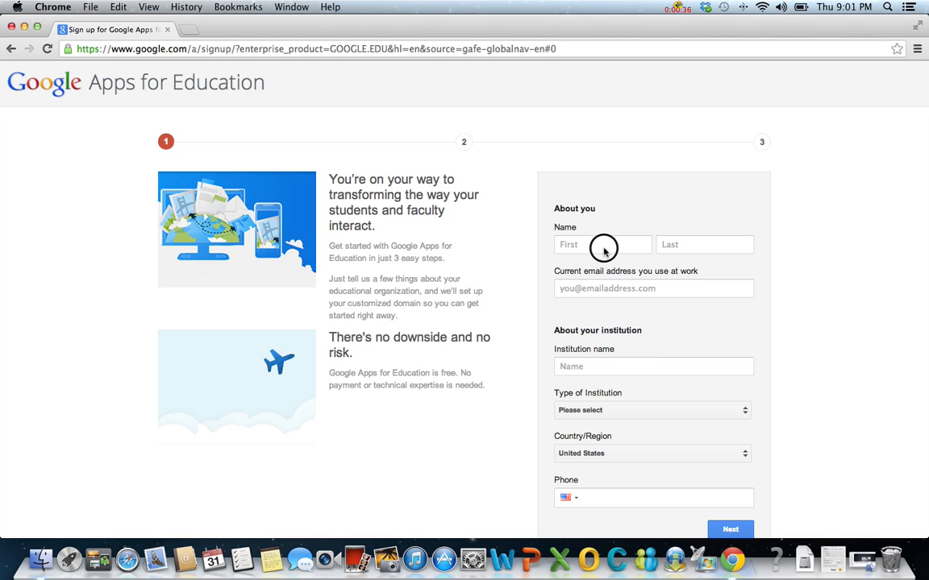
click(603, 244)
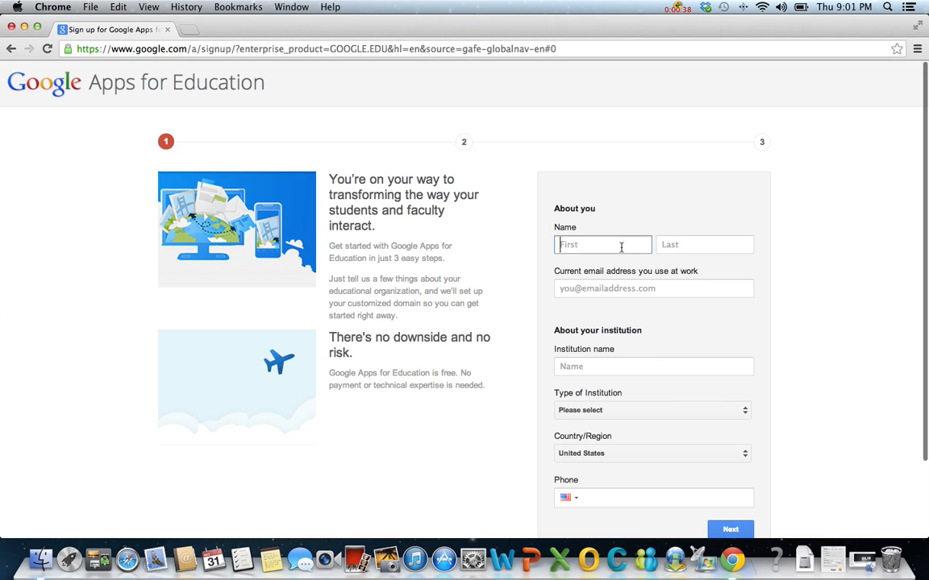
text(Toni)
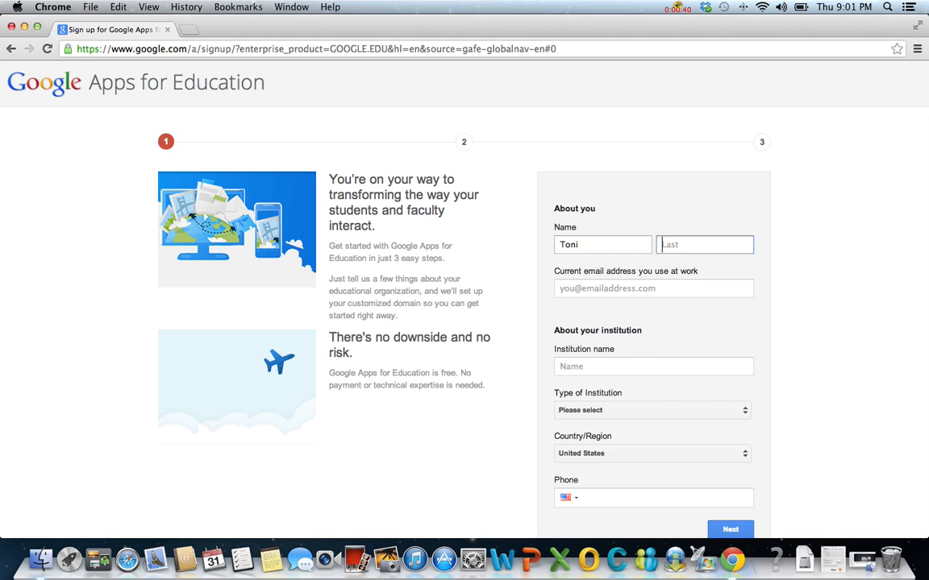
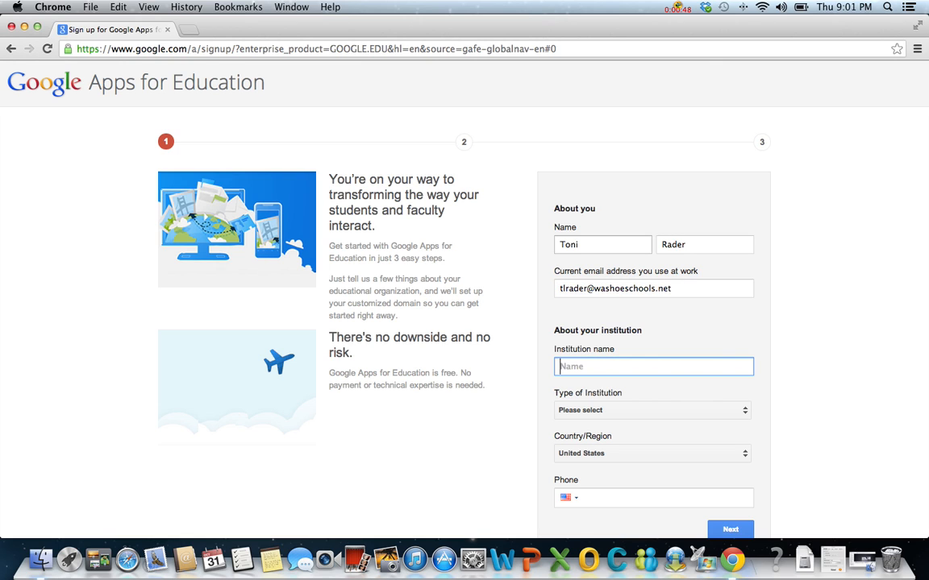
Enter institution Washoe County School District, type Primary/Secondary, and phone 775-341.
text(Wah)
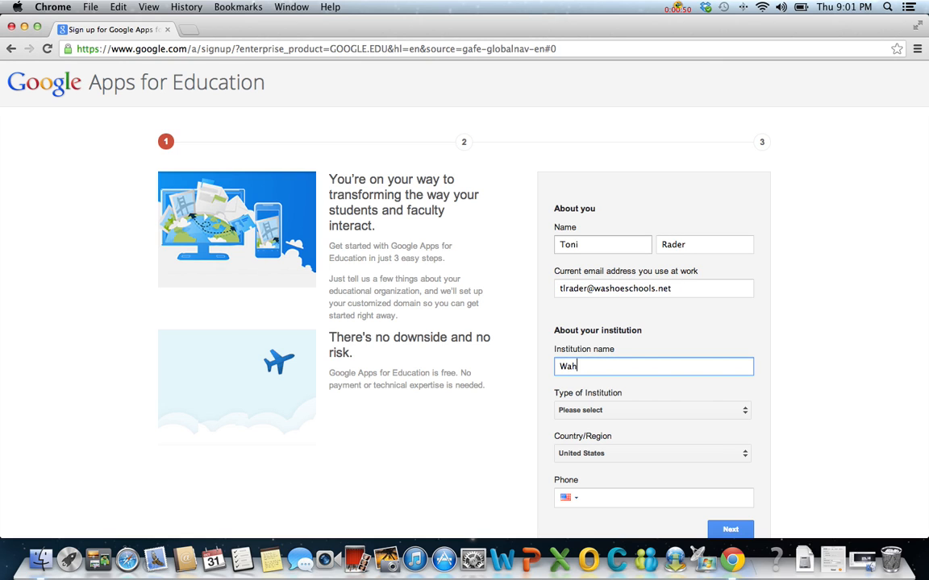
text(Washoe Co)
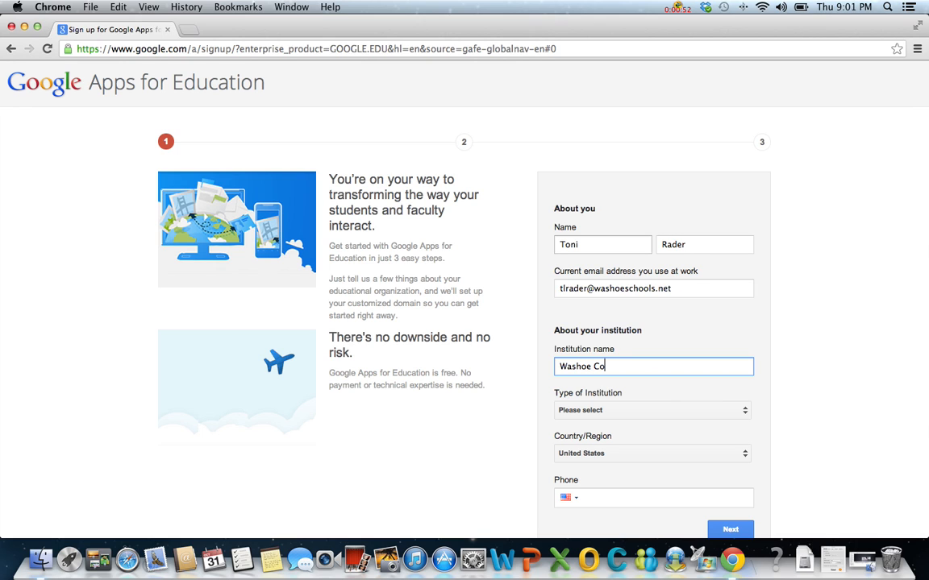
text(unty School)
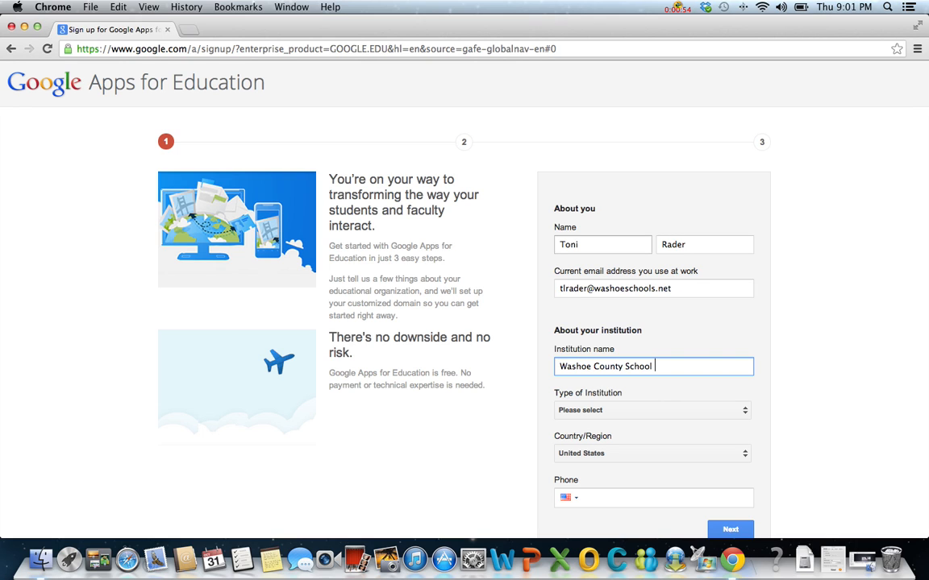
text(District)
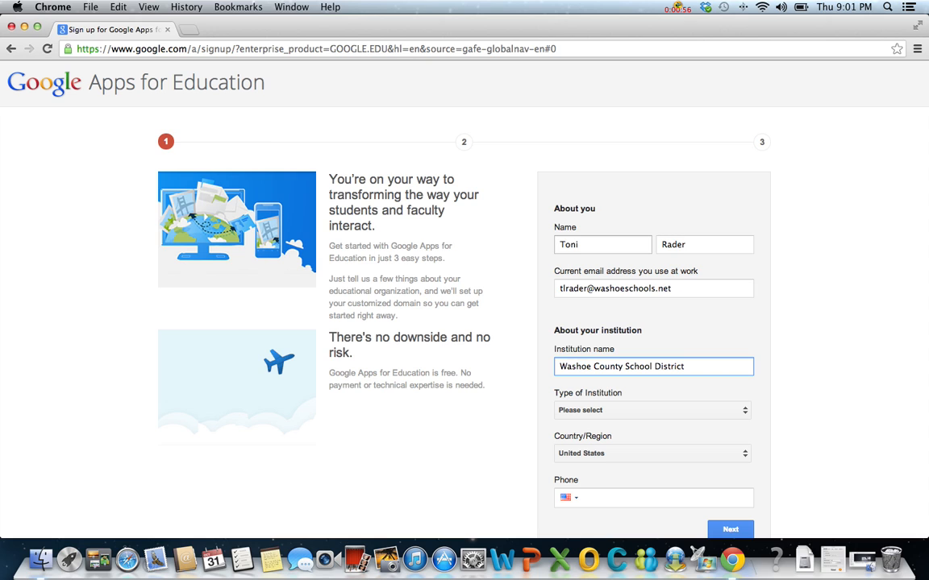
click(651, 409)
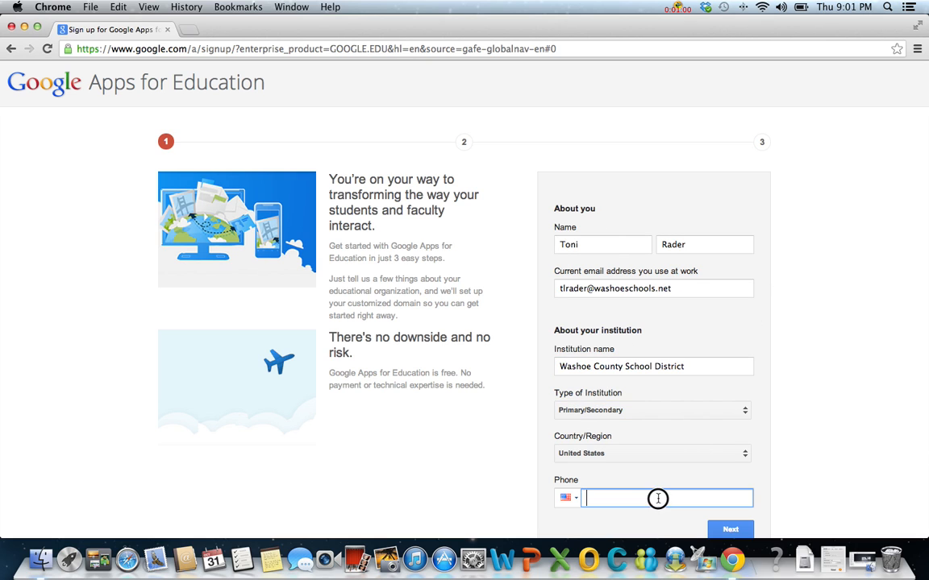
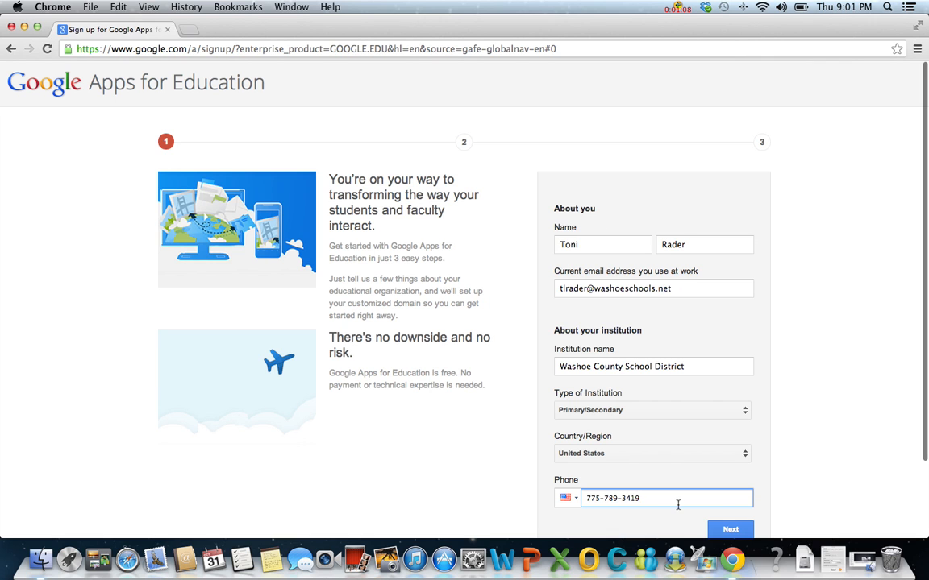
Continue to the domain step, choosing to buy a new domain and viewing available endings.
click(730, 529)
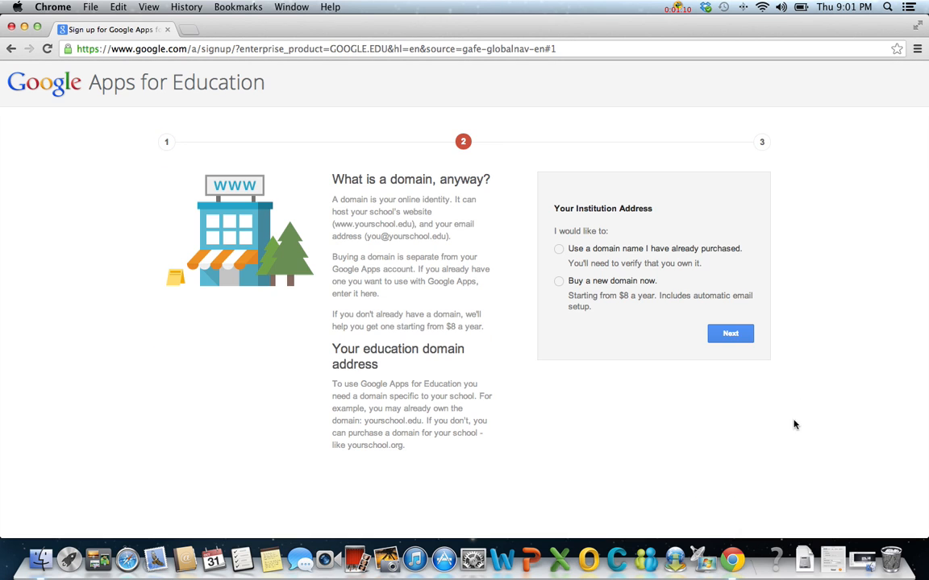
mouse_move(804, 396)
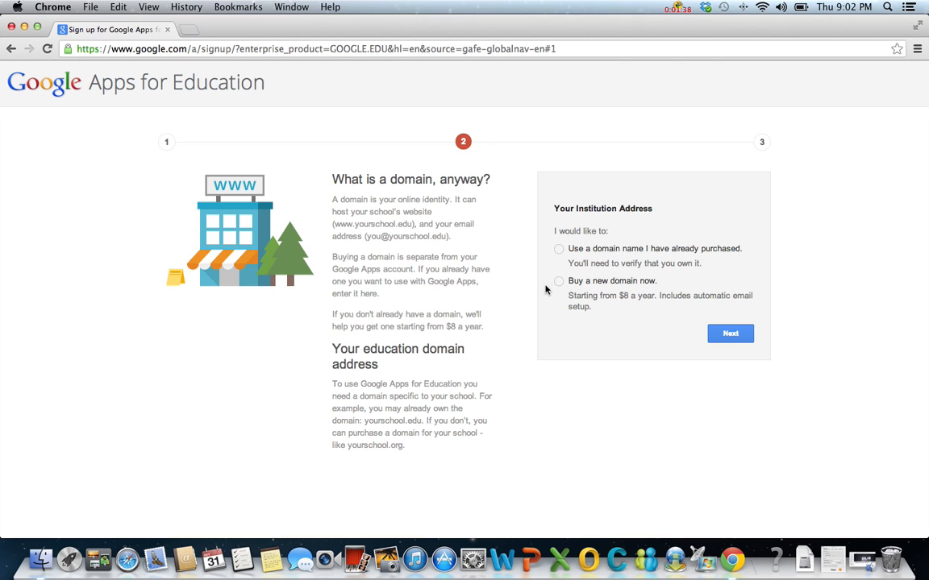
click(559, 282)
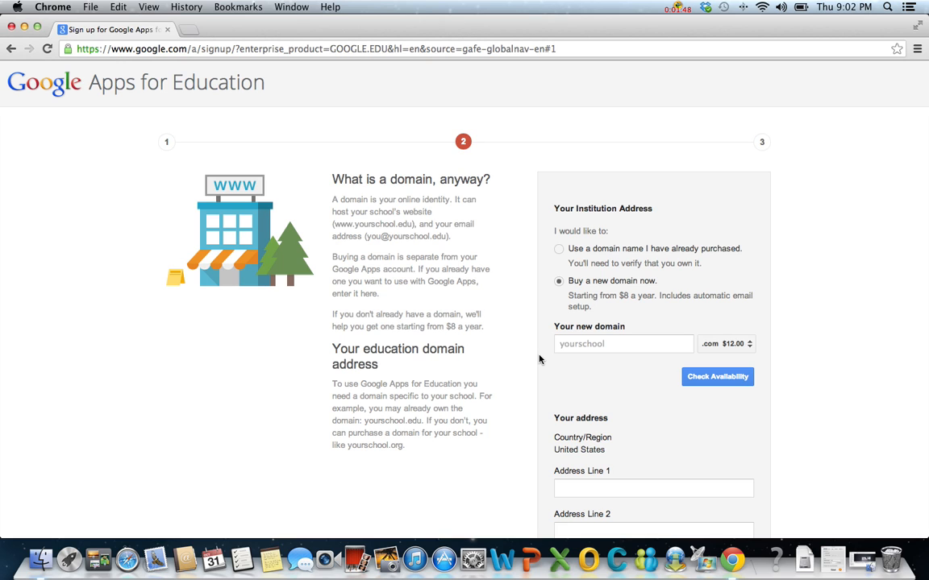
click(725, 344)
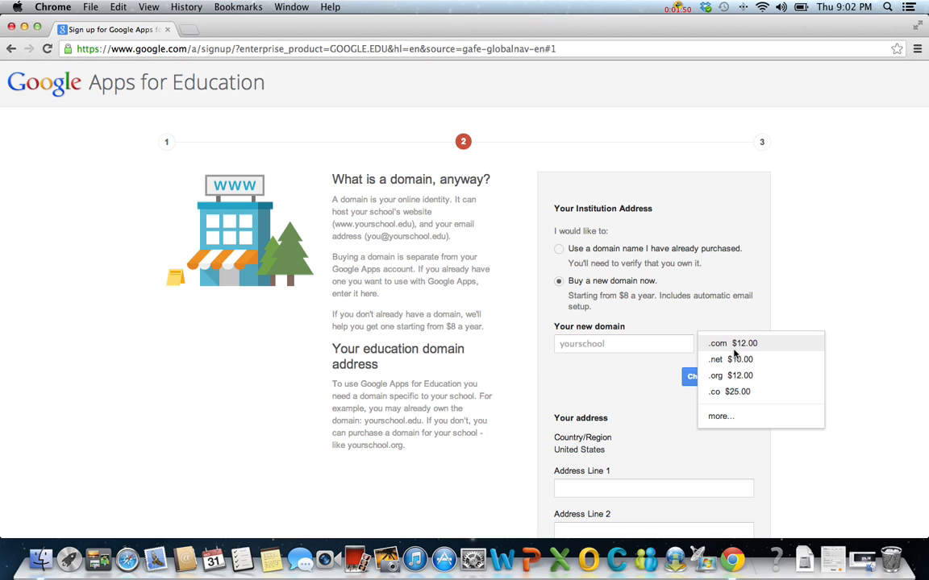
mouse_move(732, 356)
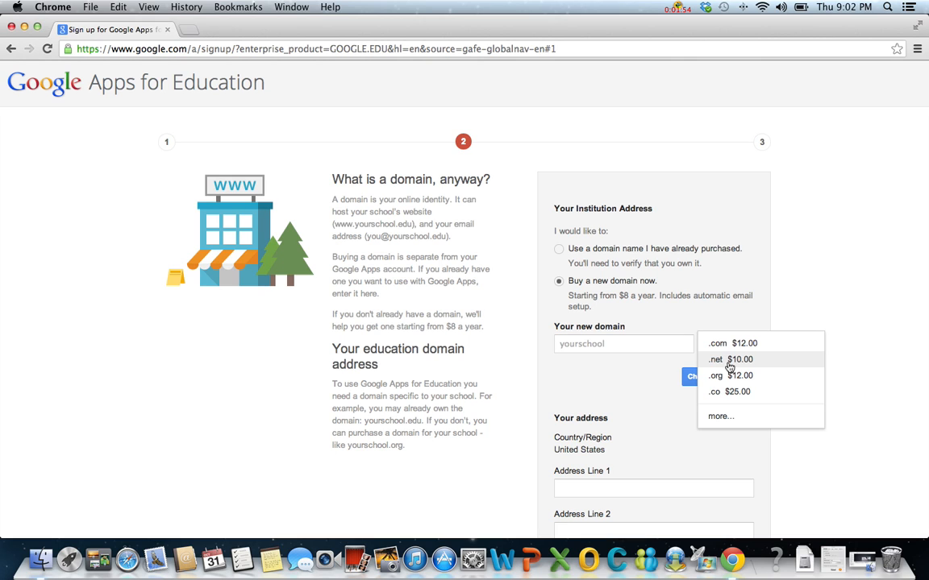
mouse_move(726, 376)
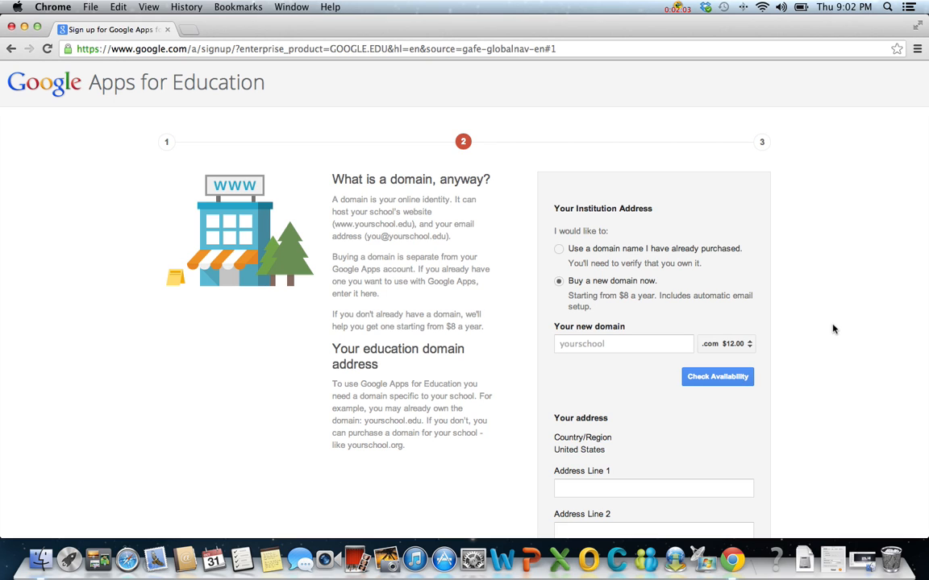
mouse_move(792, 303)
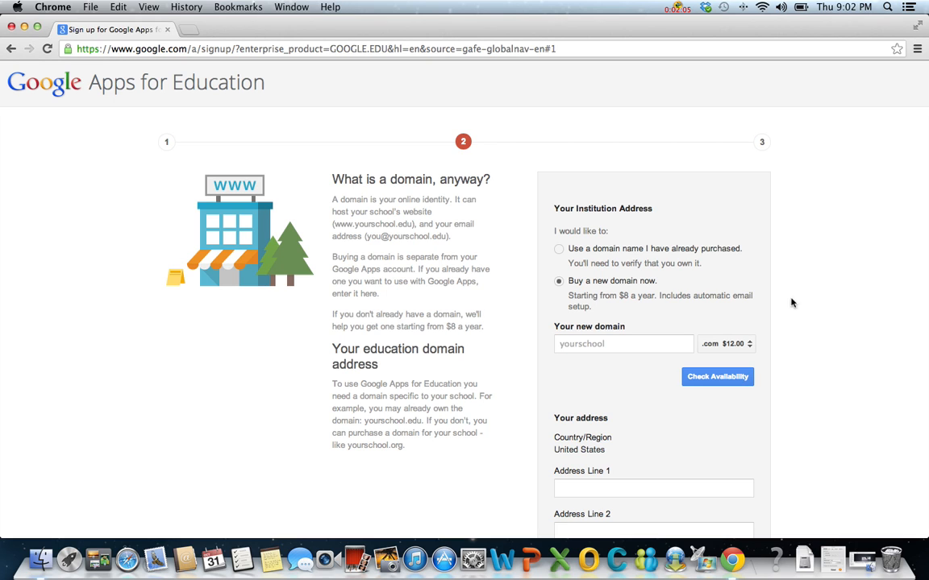
Use the already-owned domain onlinetools4k12.edublogs.org and continue to account creation.
click(559, 248)
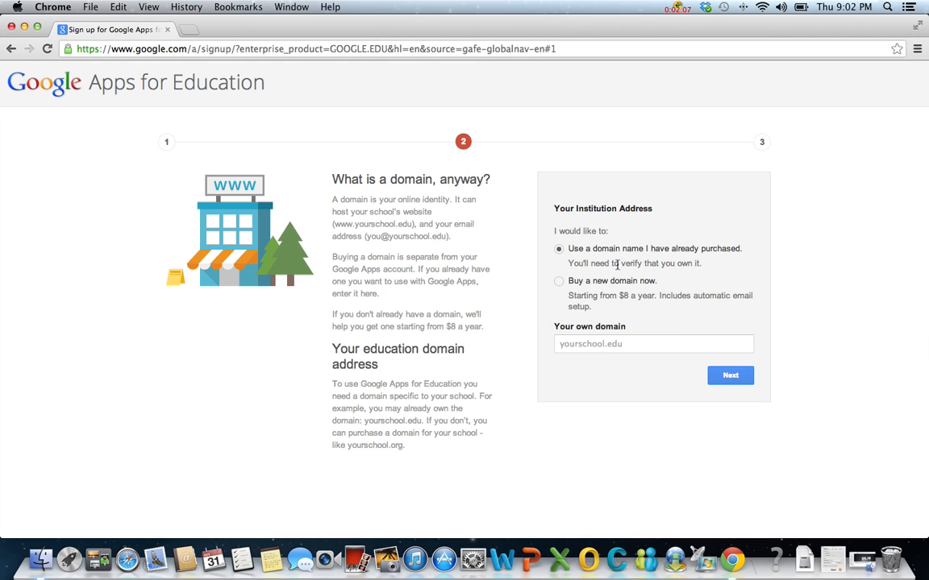
mouse_move(736, 306)
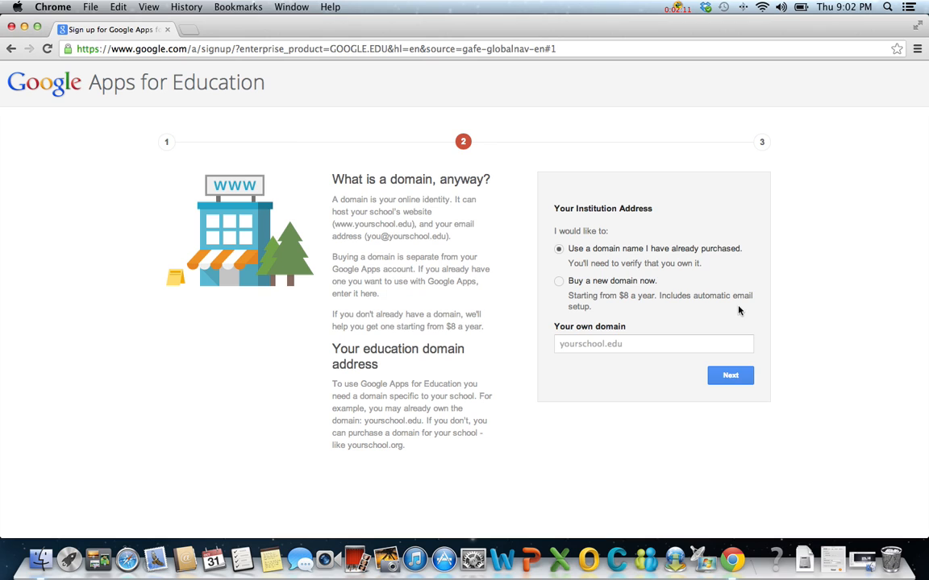
click(653, 344)
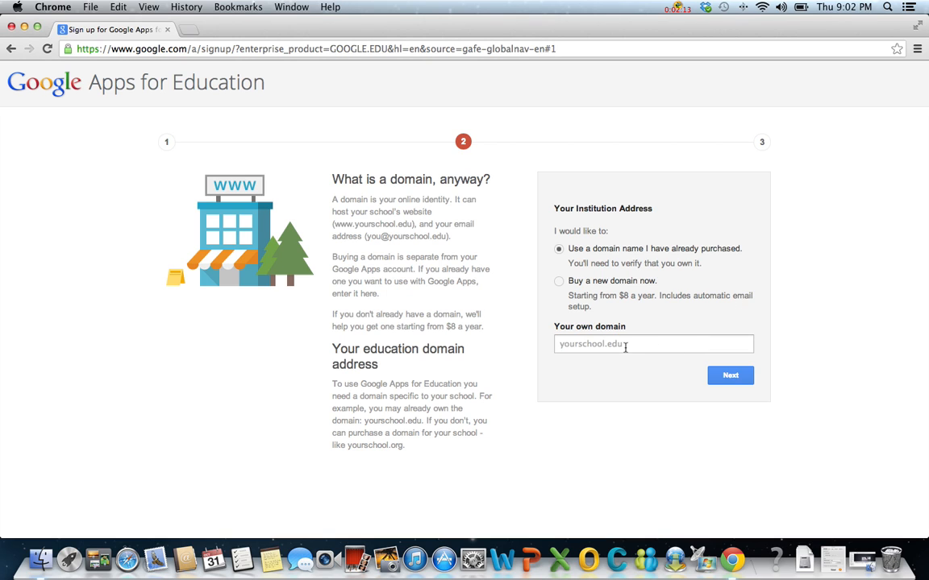
click(653, 345)
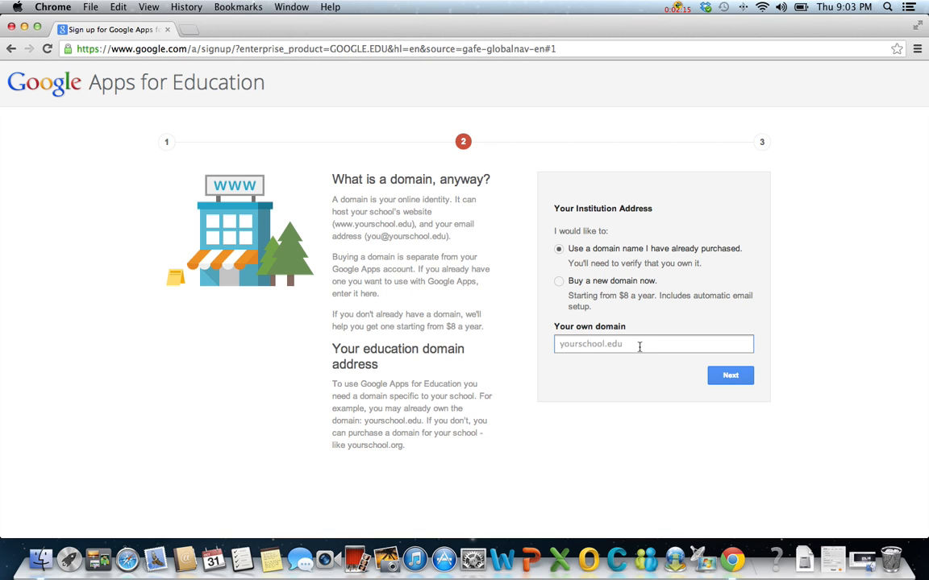
text(online)
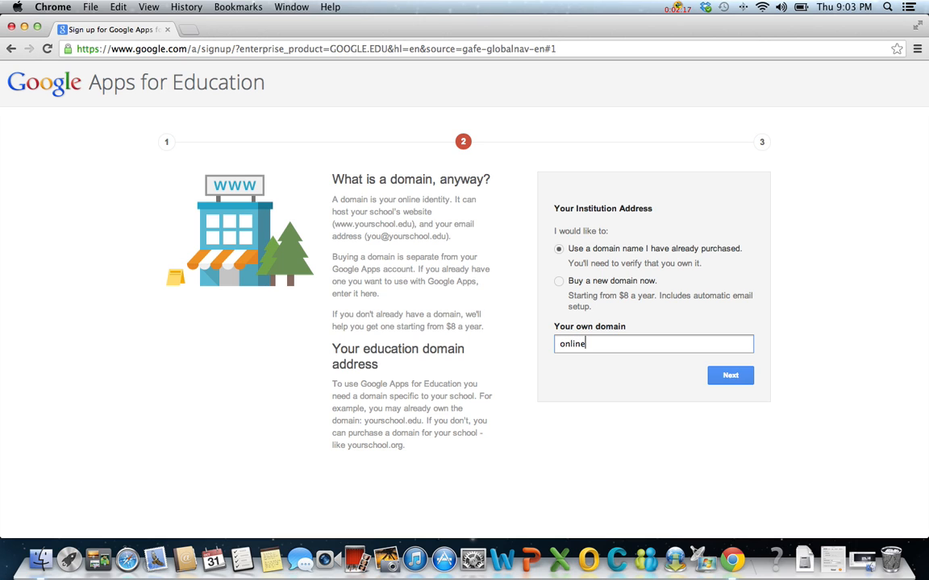
text(tools)
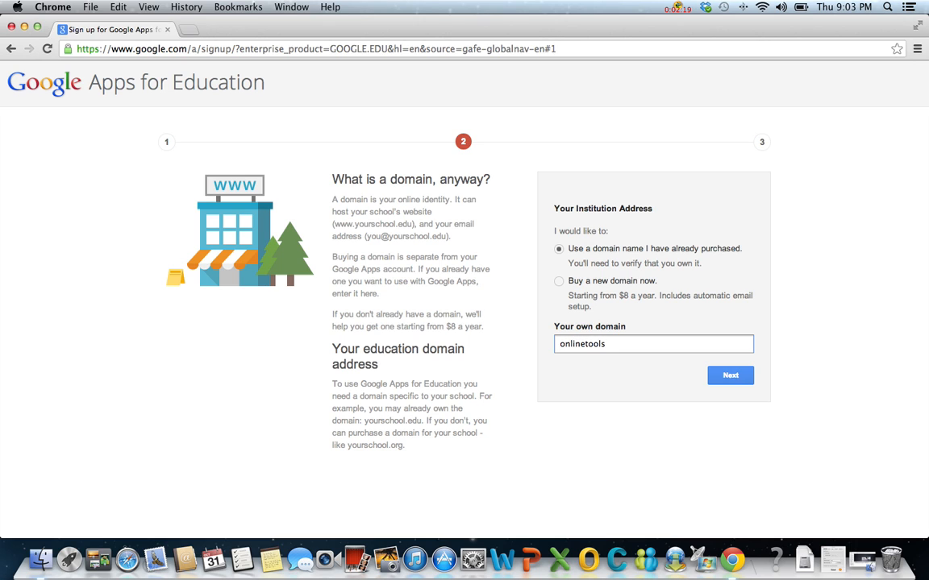
text(4k12)
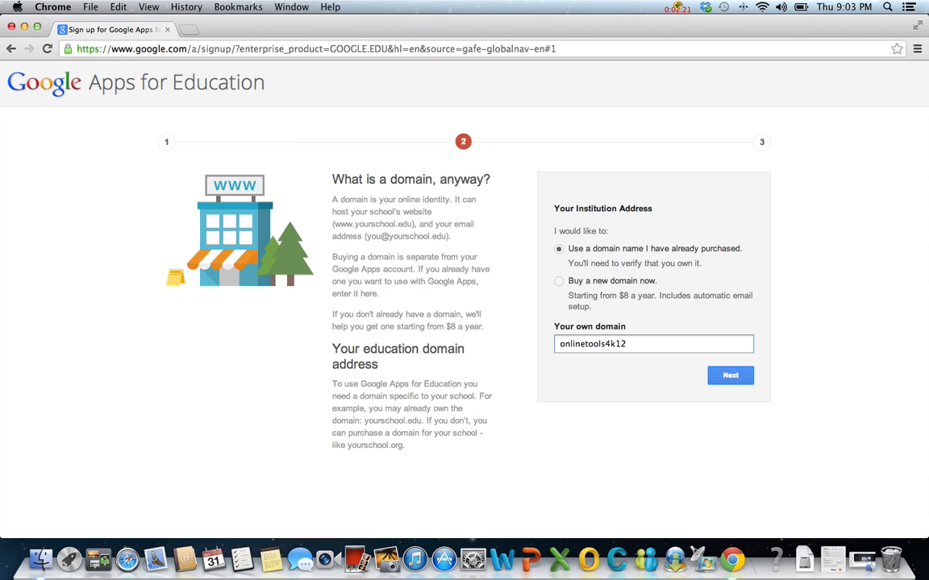
text(.edublog)
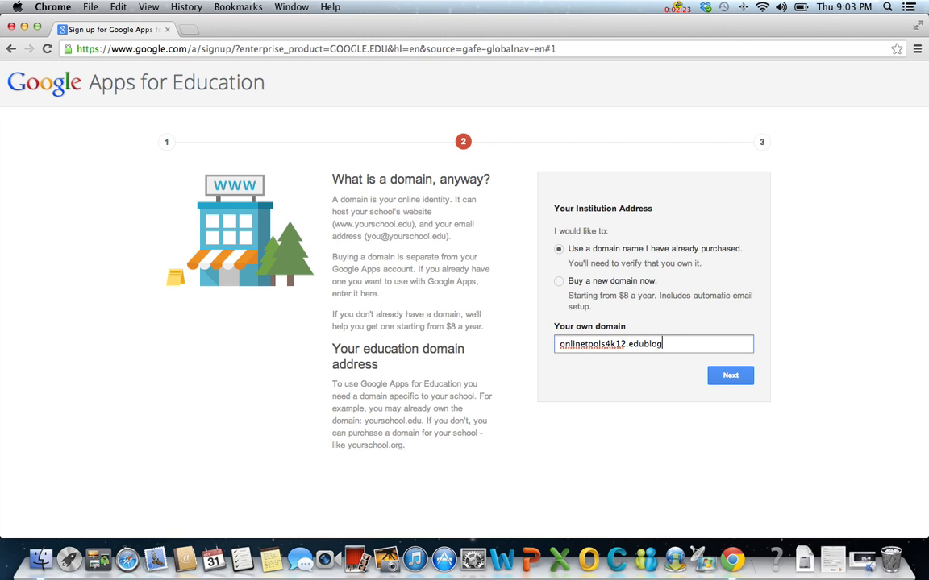
text(s.org)
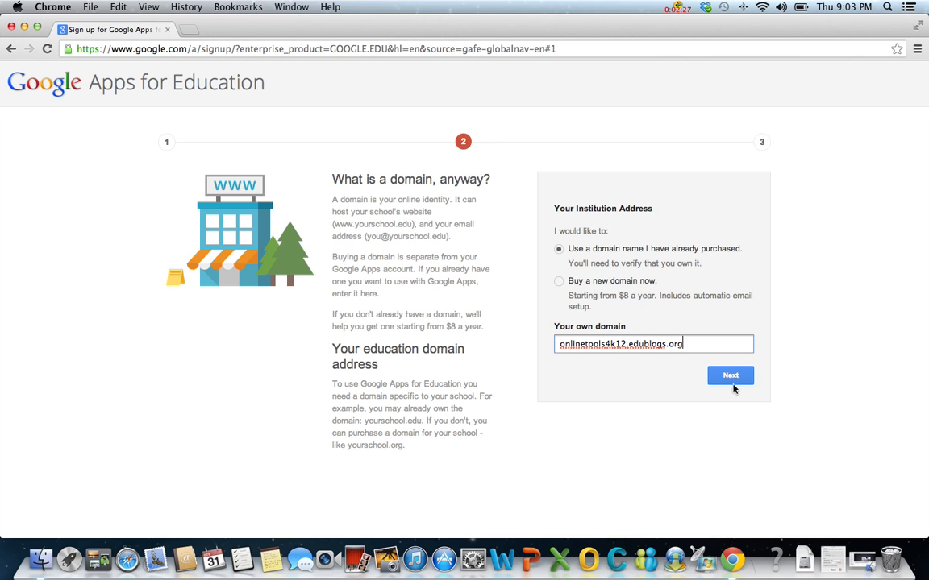
click(730, 376)
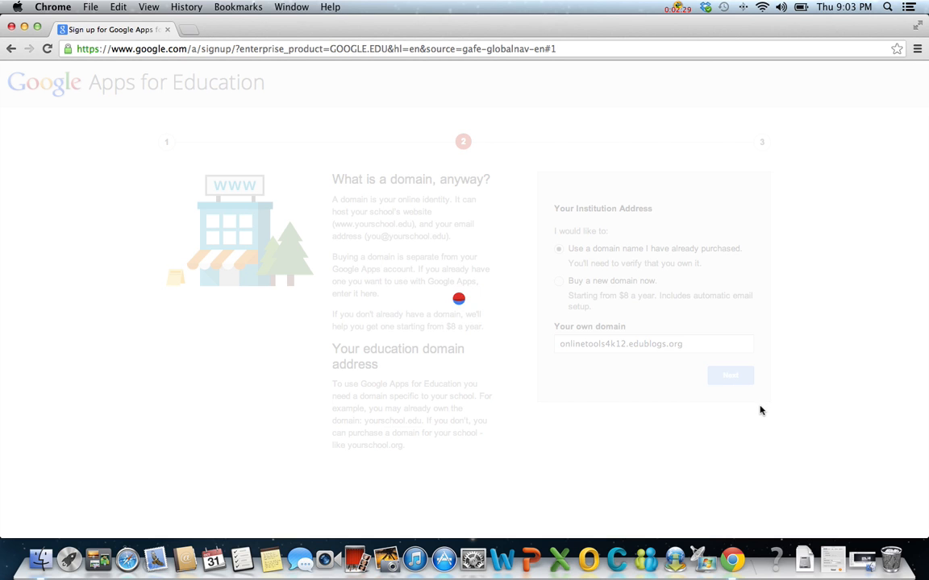
click(729, 375)
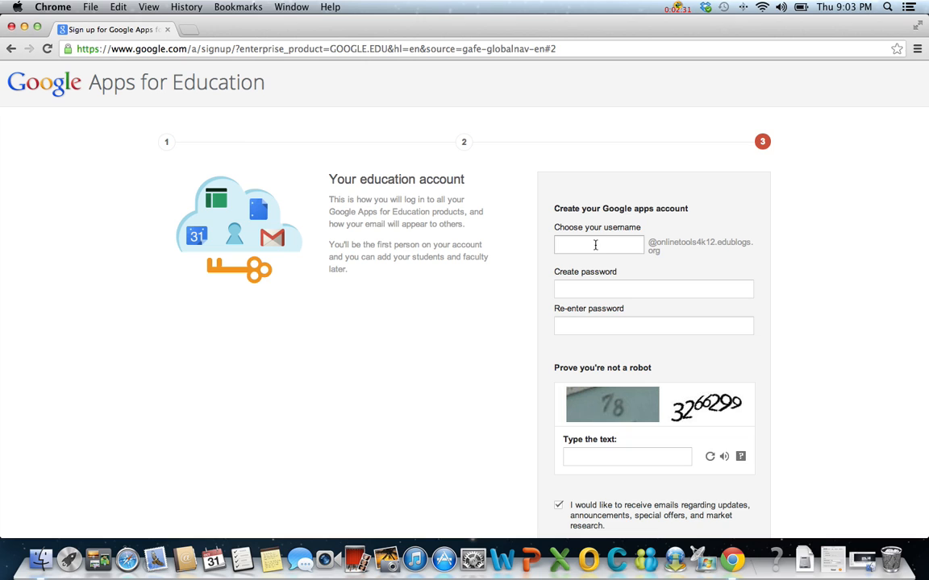
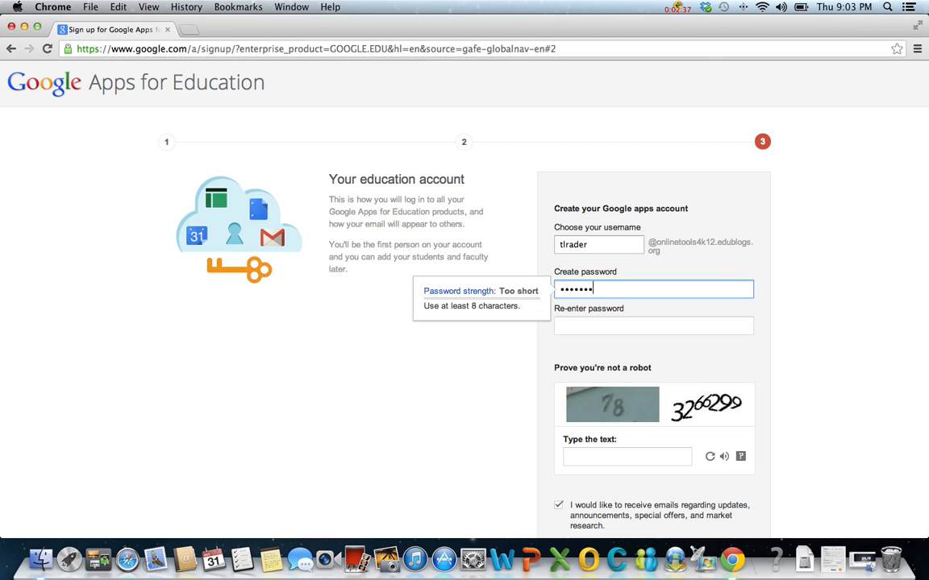
text(••)
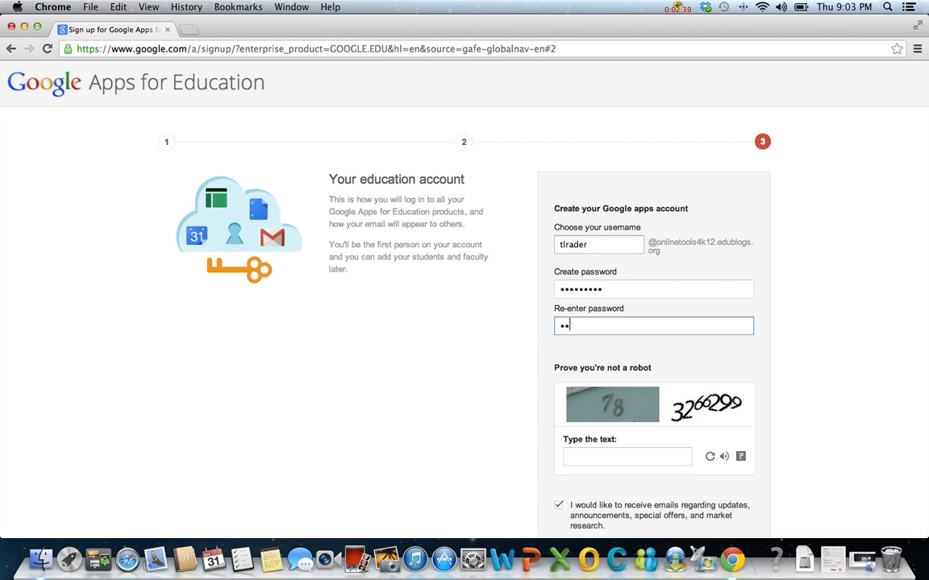
text(•••••••)
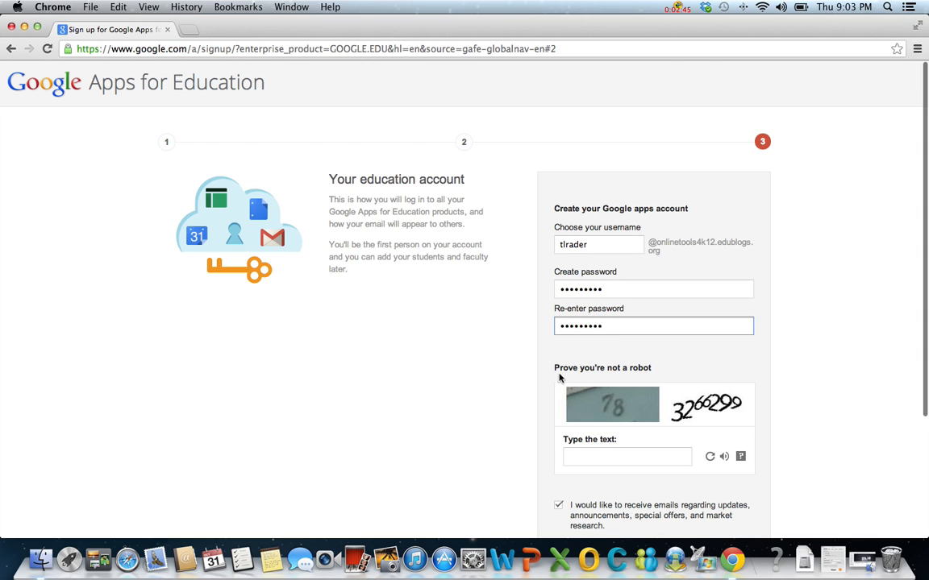
Enter the captcha verification text 78 326 629.
click(627, 457)
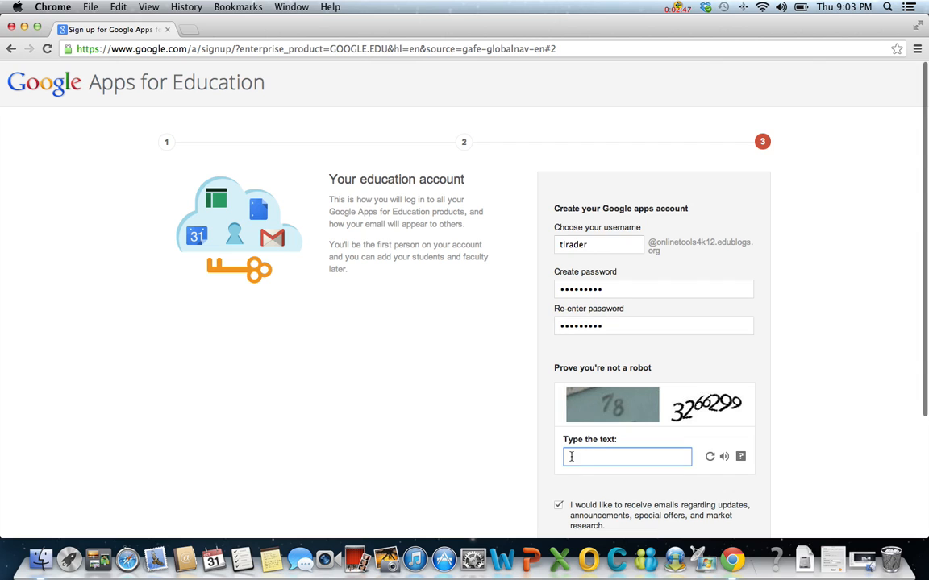
text(78)
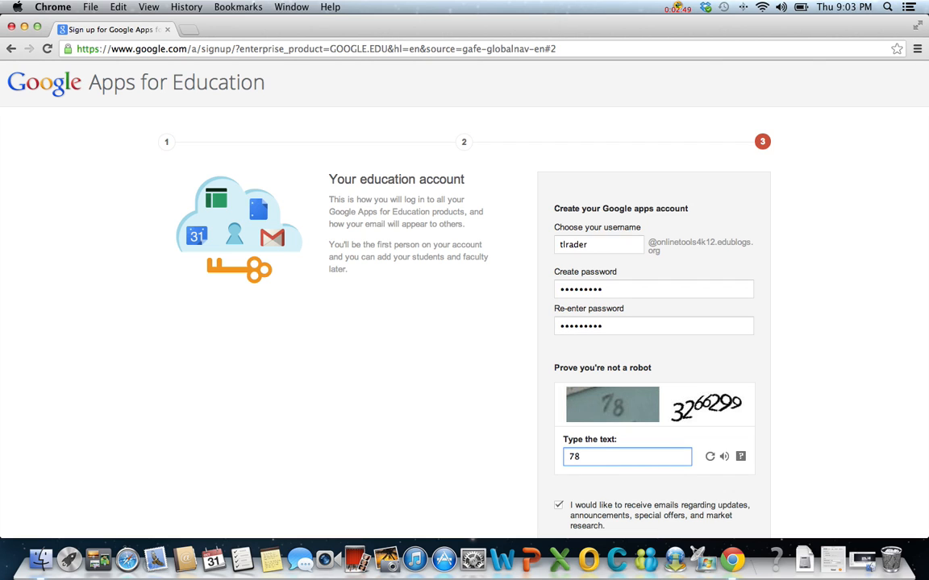
text(326)
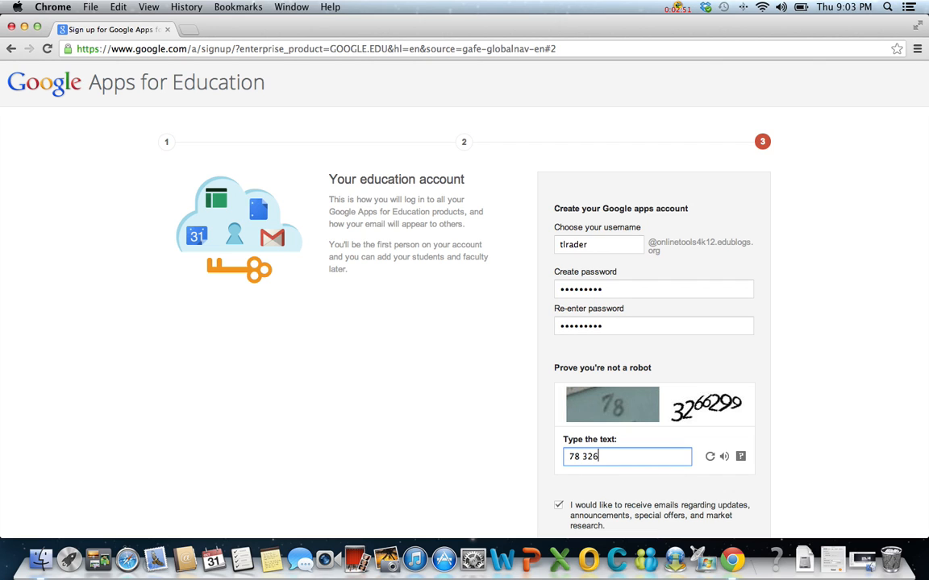
text(6299)
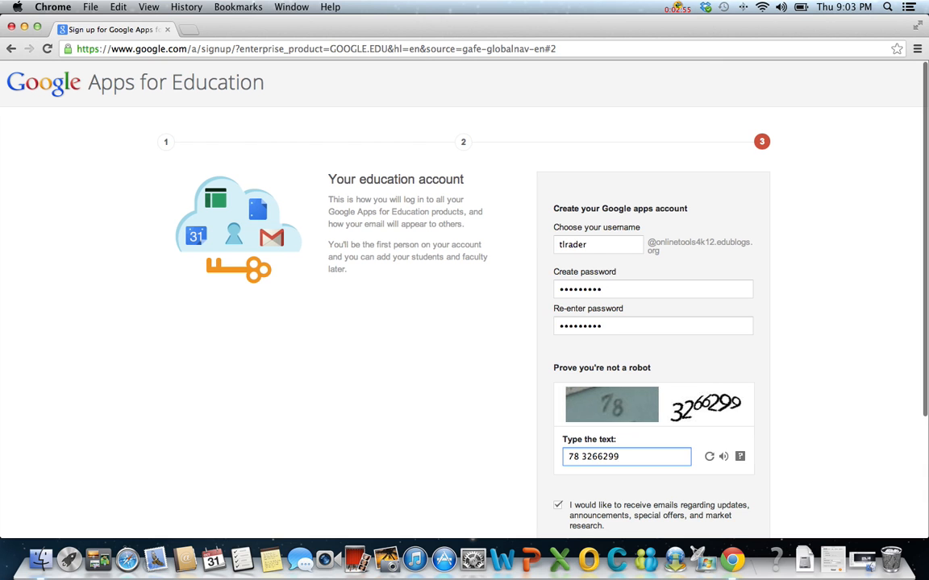
Check the 'I have read and agree to the Google Apps for Business agreement' box.
scroll(down, 3)
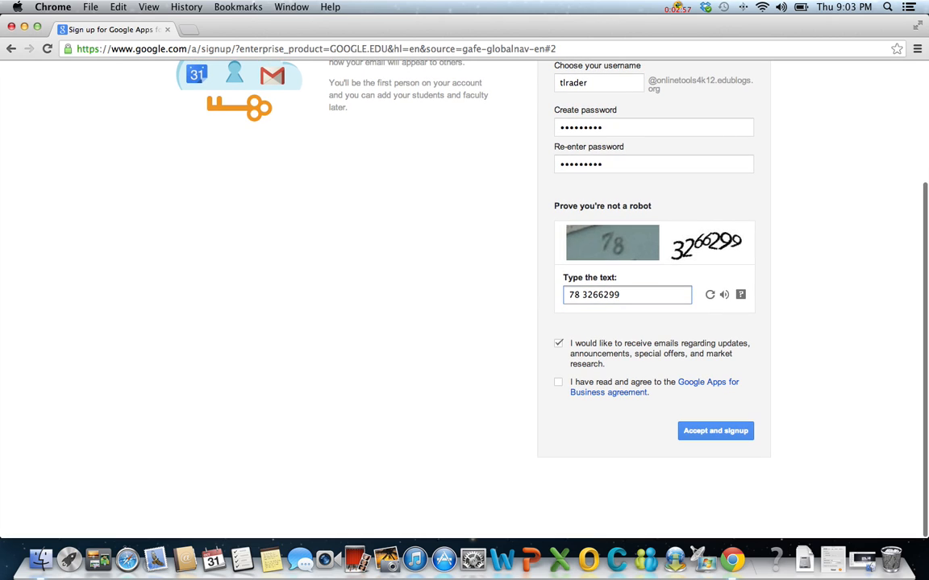
mouse_move(562, 407)
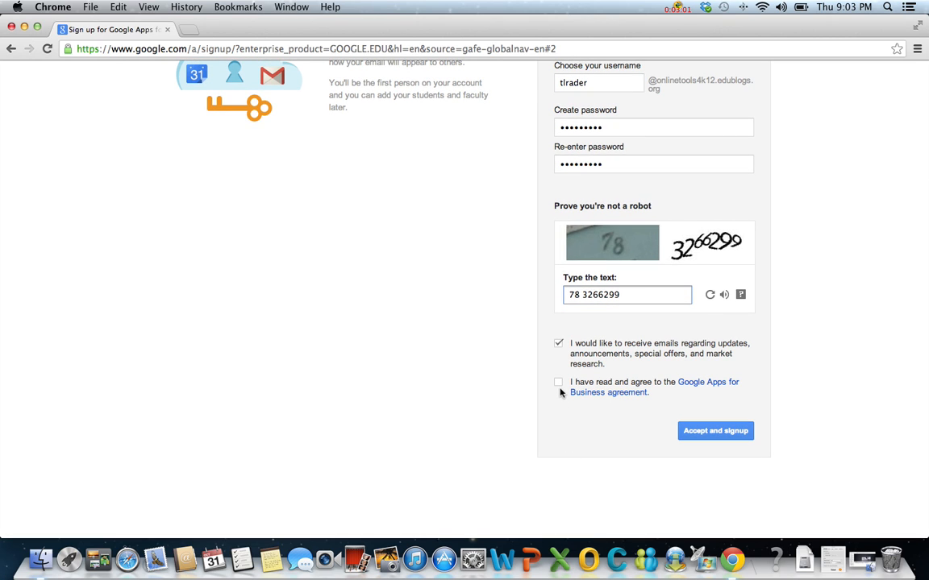
click(558, 382)
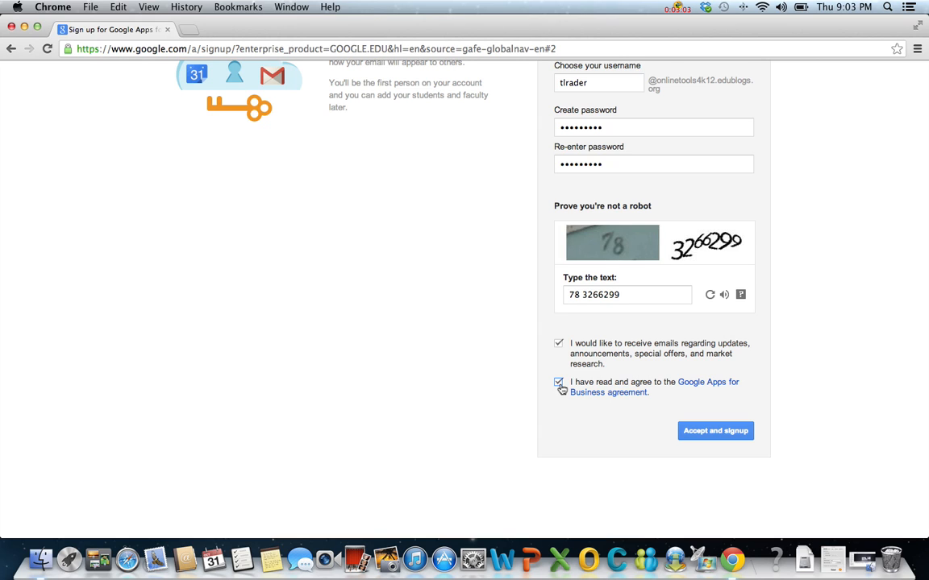